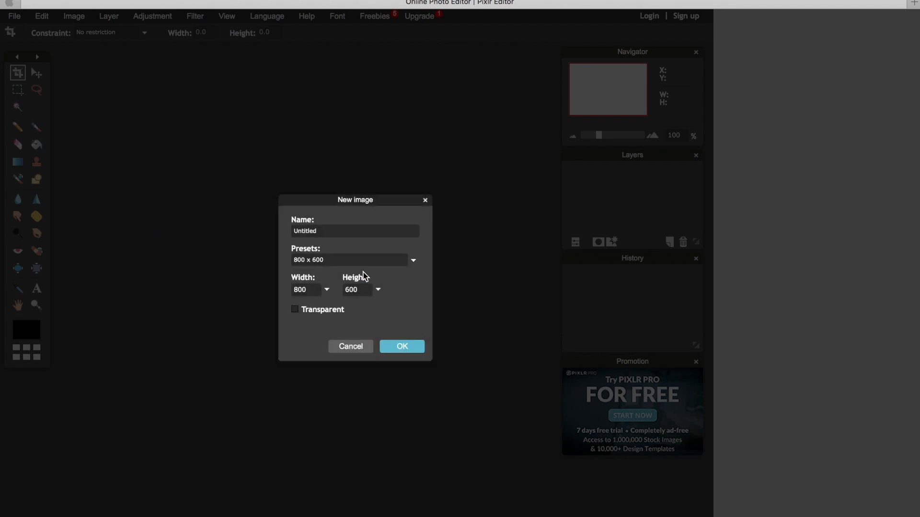
# Create a new transparent 1280×720 canvas from the Movie 720p preset.
pyautogui.click(412, 260)
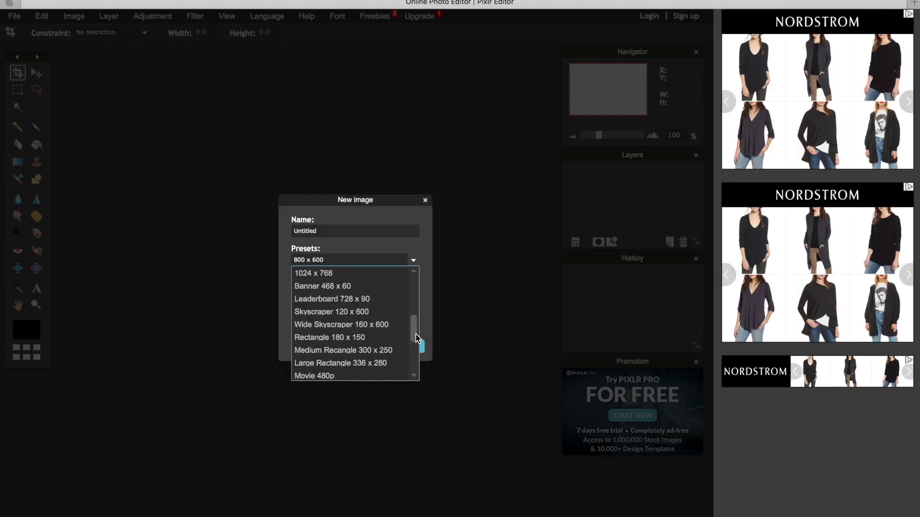
pyautogui.scroll(-3)
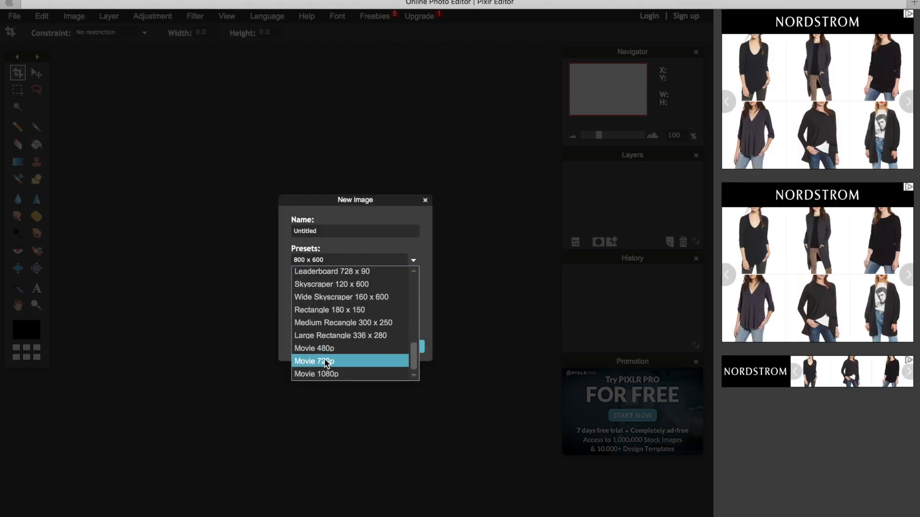
pyautogui.click(313, 361)
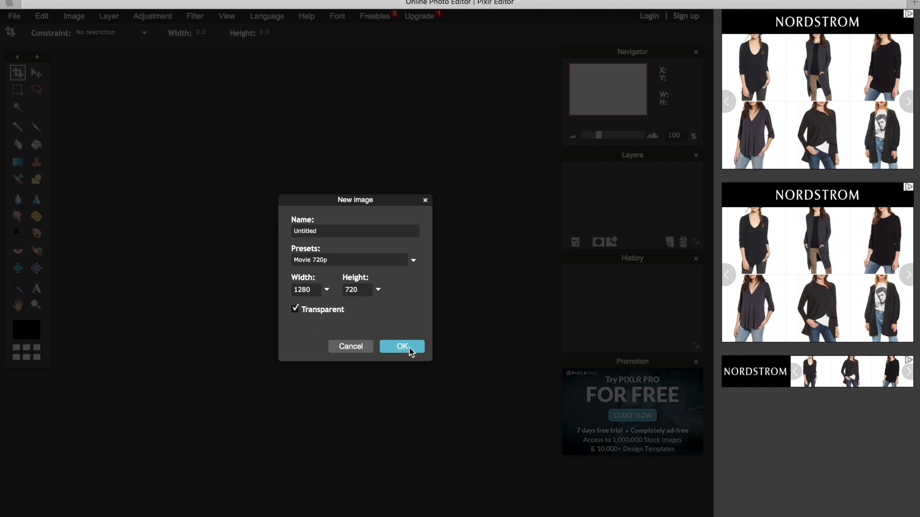
pyautogui.click(401, 346)
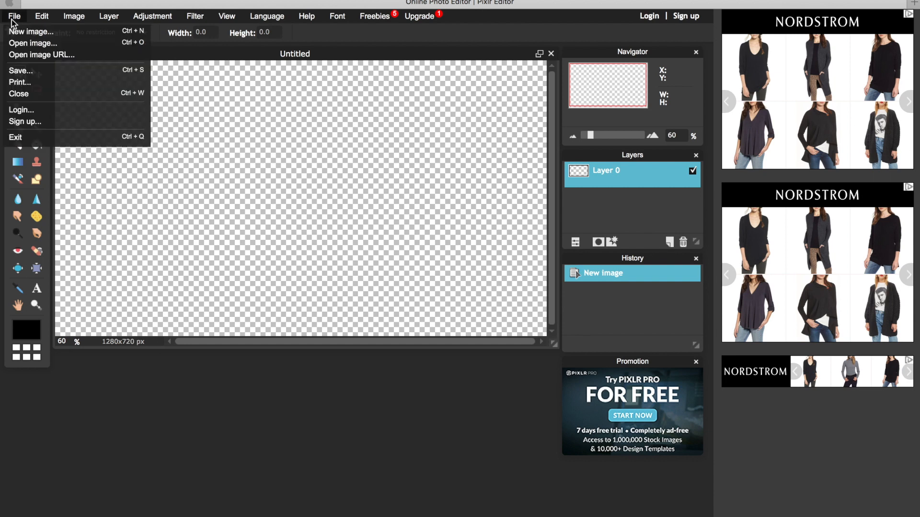
# Copy the opened room photo into the canvas as a layer resized to fill the frame.
pyautogui.click(32, 43)
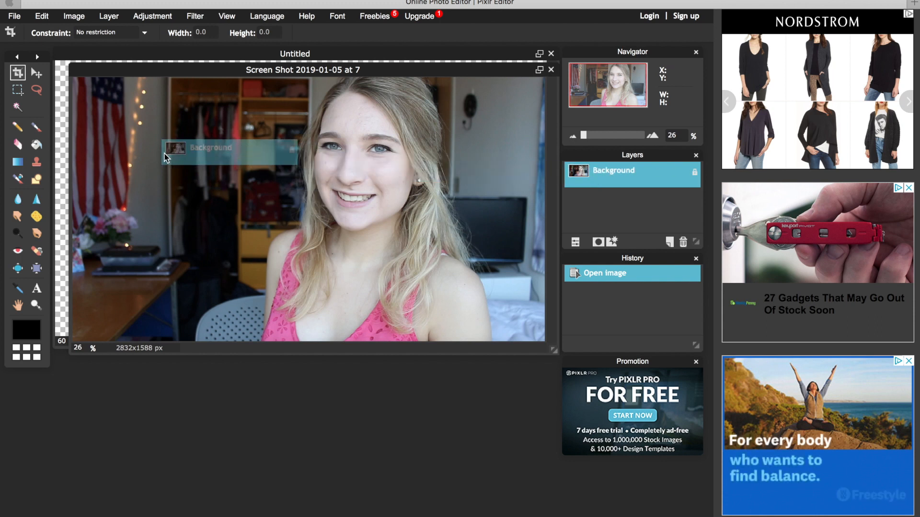
pyautogui.click(41, 16)
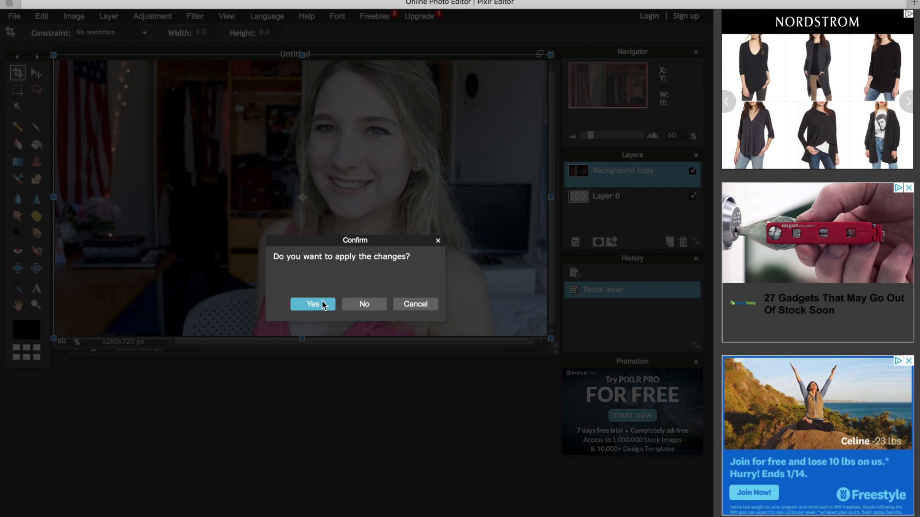
pyautogui.click(312, 304)
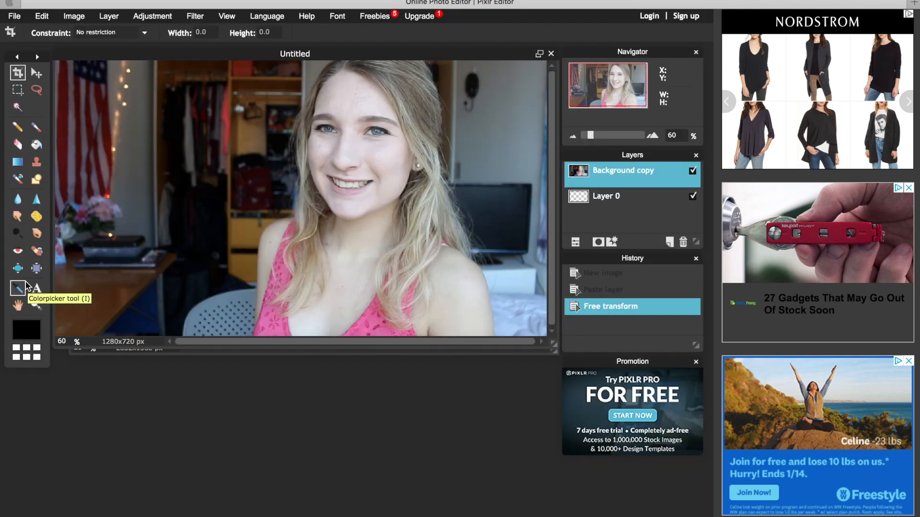
# Erase the room background around the woman and spot-heal the leftover cutout edges.
pyautogui.click(37, 126)
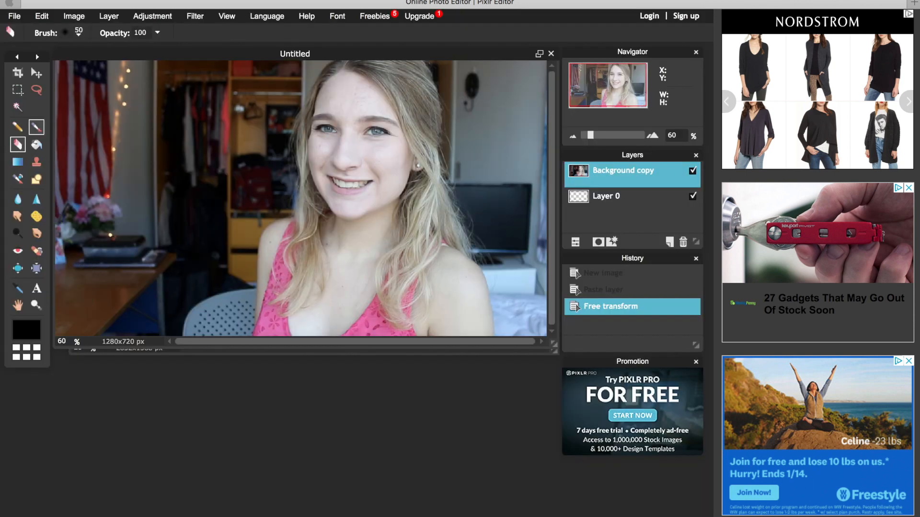
pyautogui.click(64, 33)
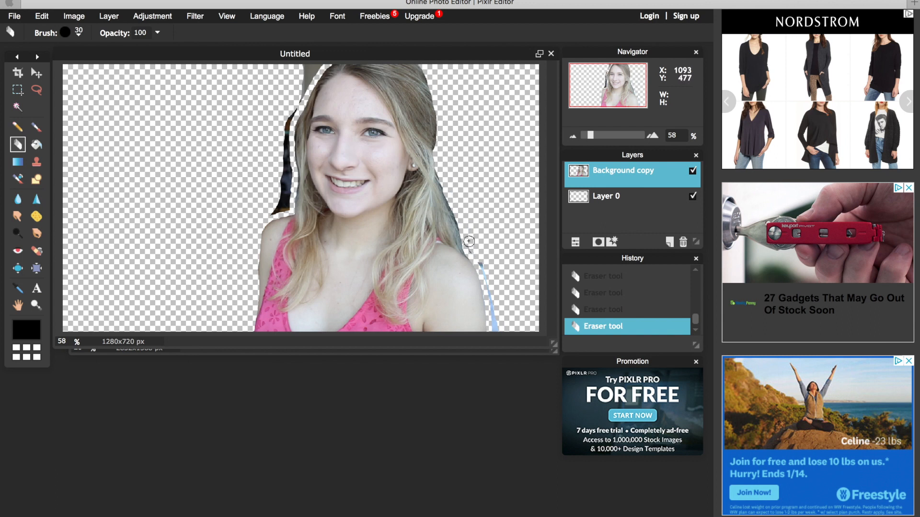
pyautogui.click(14, 16)
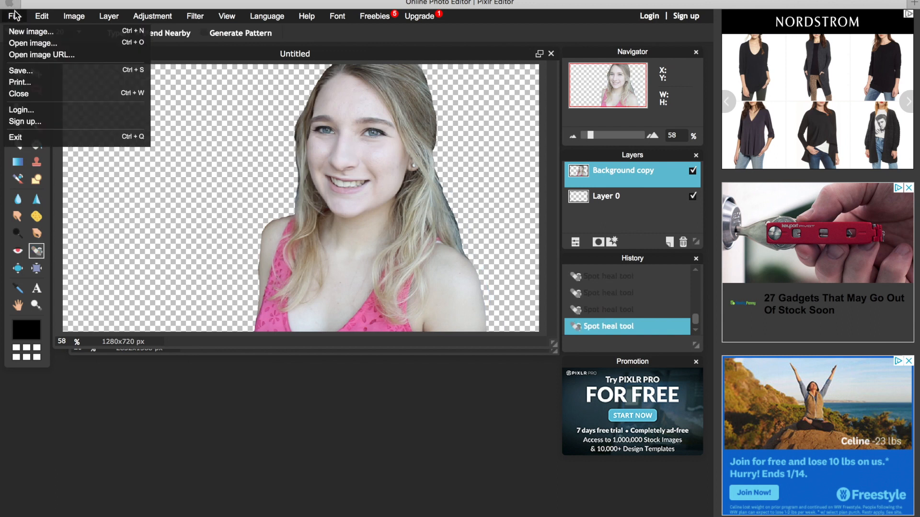
# Save the cutout of the woman as a transparent full-quality PNG.
pyautogui.click(21, 70)
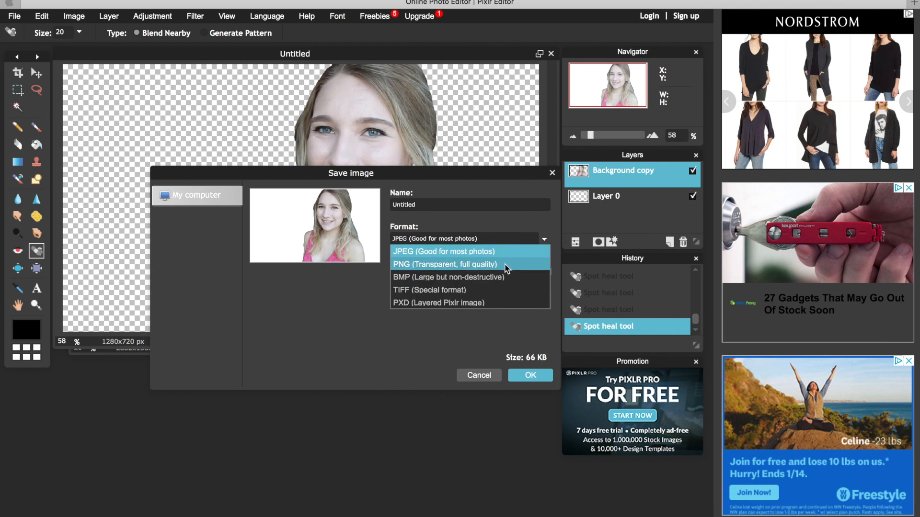
pyautogui.click(444, 264)
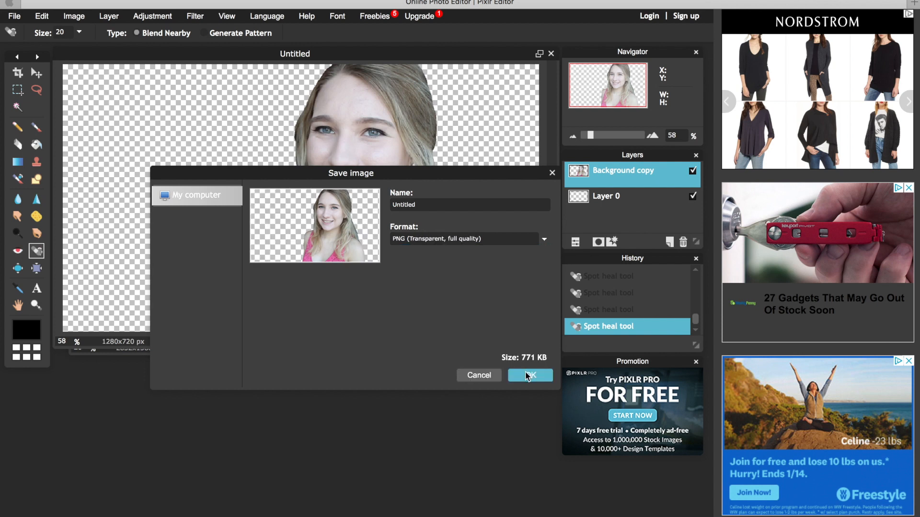
pyautogui.click(529, 376)
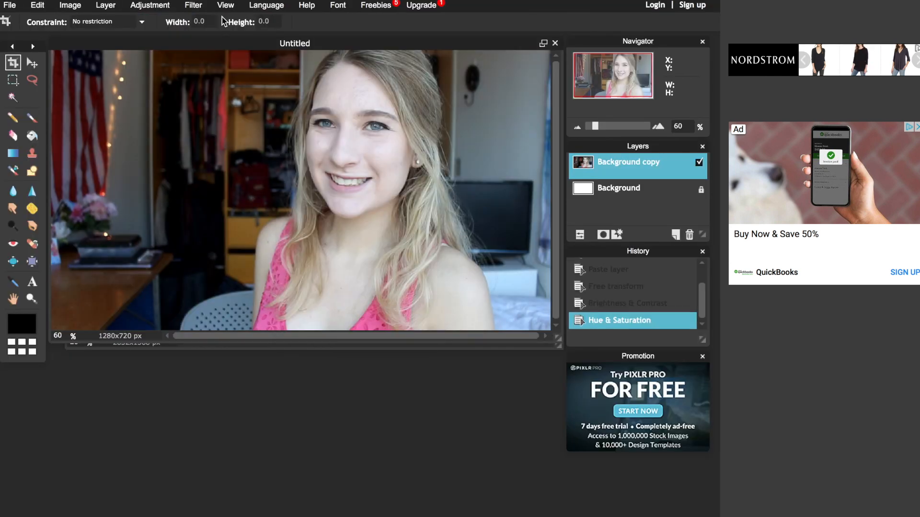
# Apply a box blur of amount 6 to the full room photo layer.
pyautogui.click(193, 6)
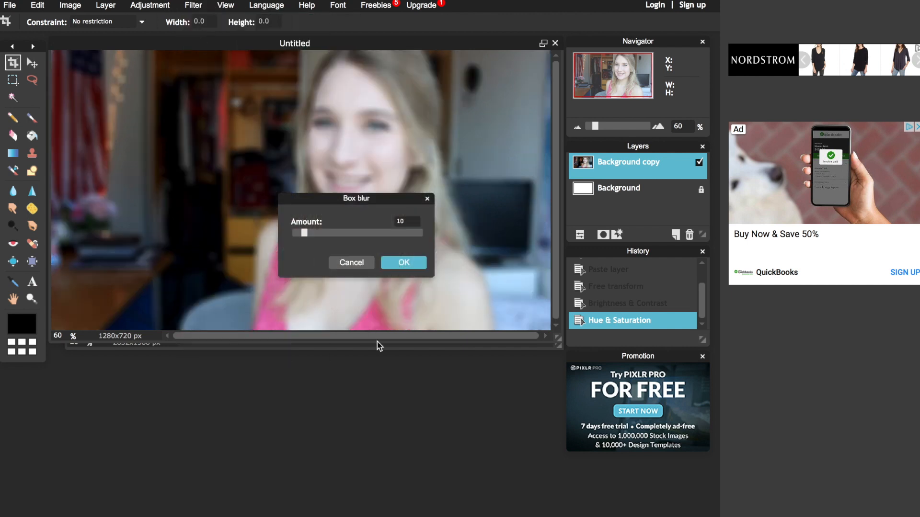
pyautogui.moveTo(304, 233); pyautogui.dragTo(298, 232)
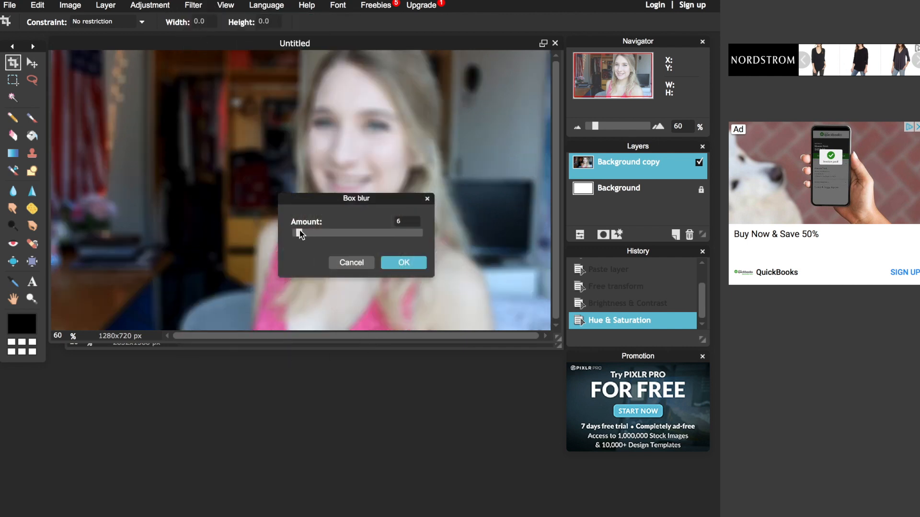
pyautogui.click(403, 262)
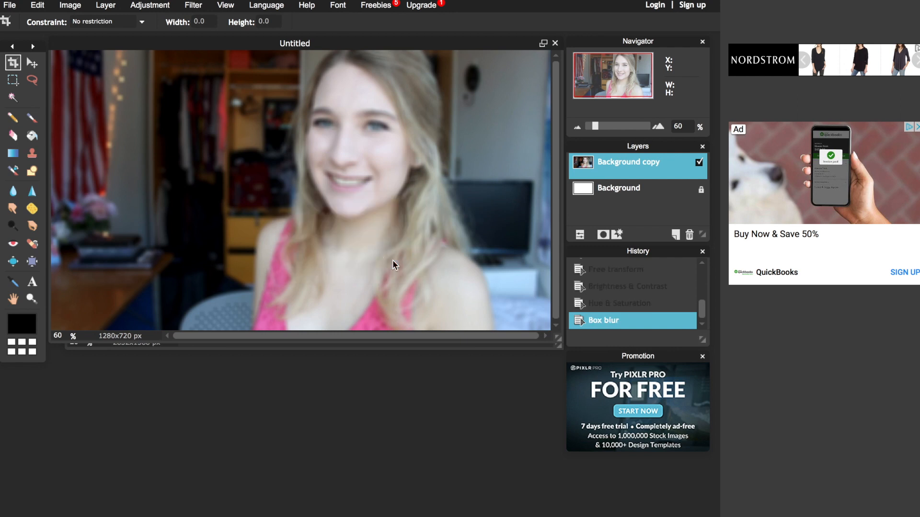
pyautogui.click(10, 5)
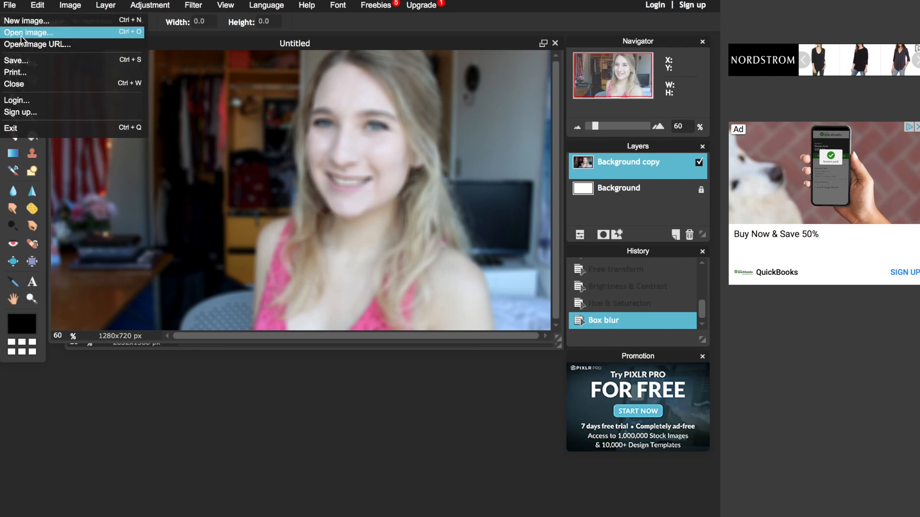
# Bring in the saved Untitled.png cutout and free-transform it over the blurred backdrop.
pyautogui.click(29, 33)
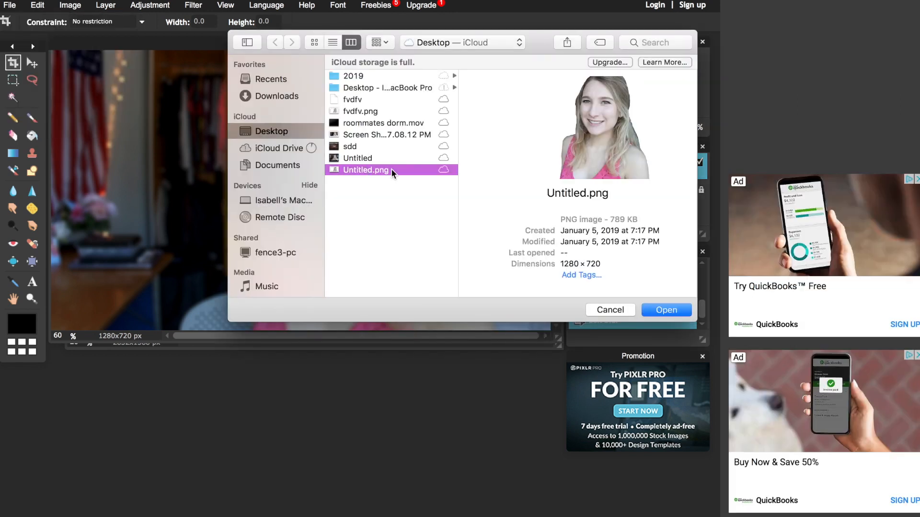
pyautogui.click(666, 310)
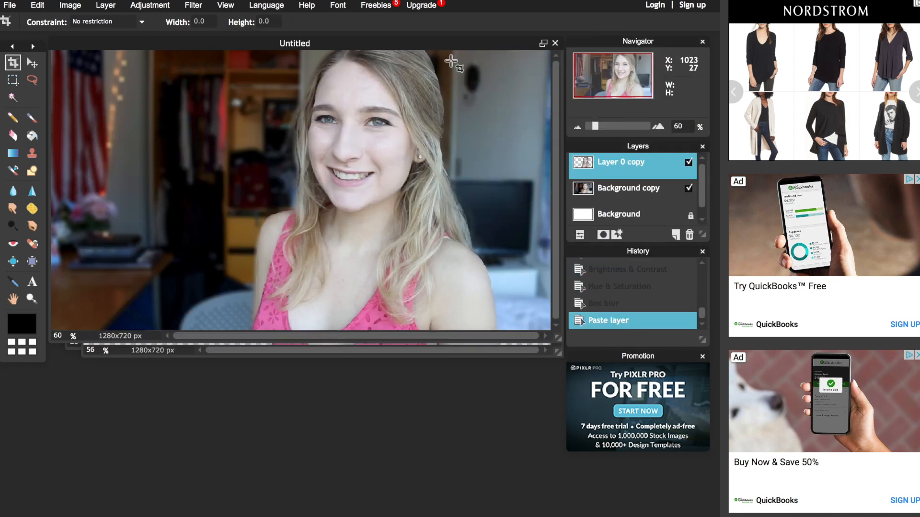
pyautogui.click(38, 5)
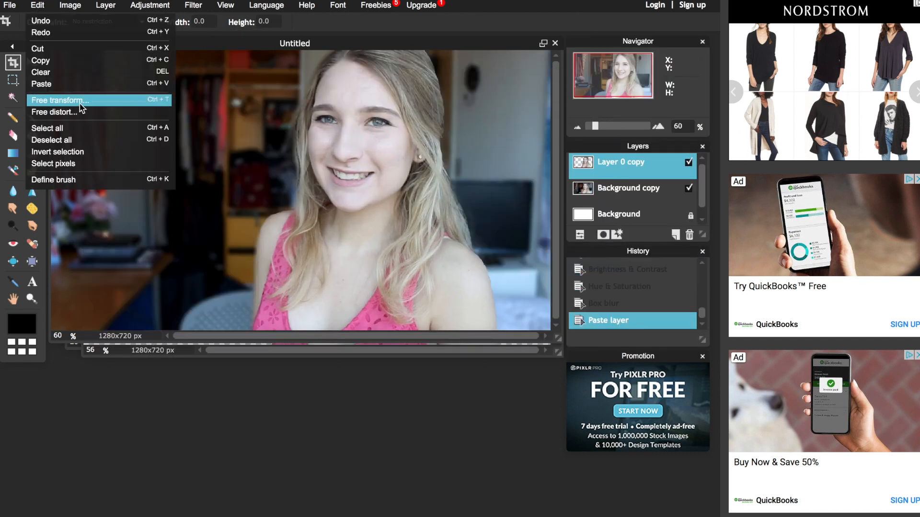
pyautogui.click(61, 99)
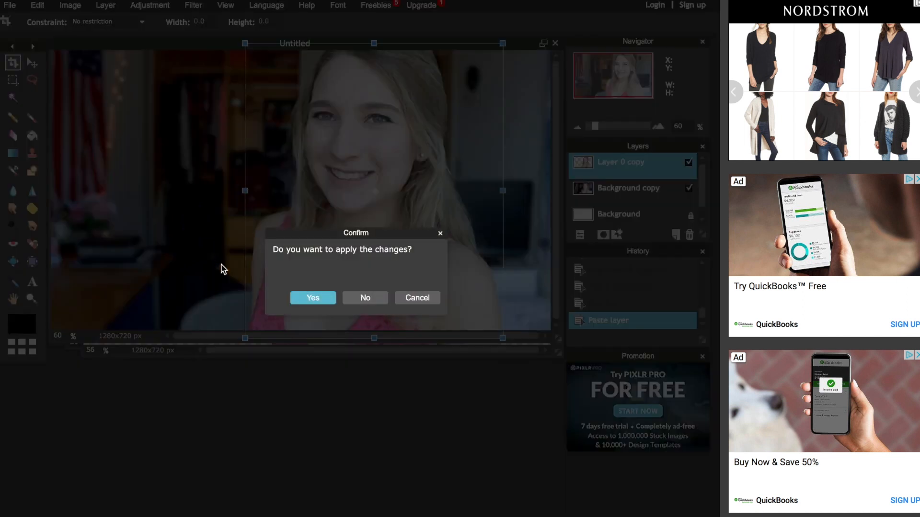
pyautogui.click(313, 297)
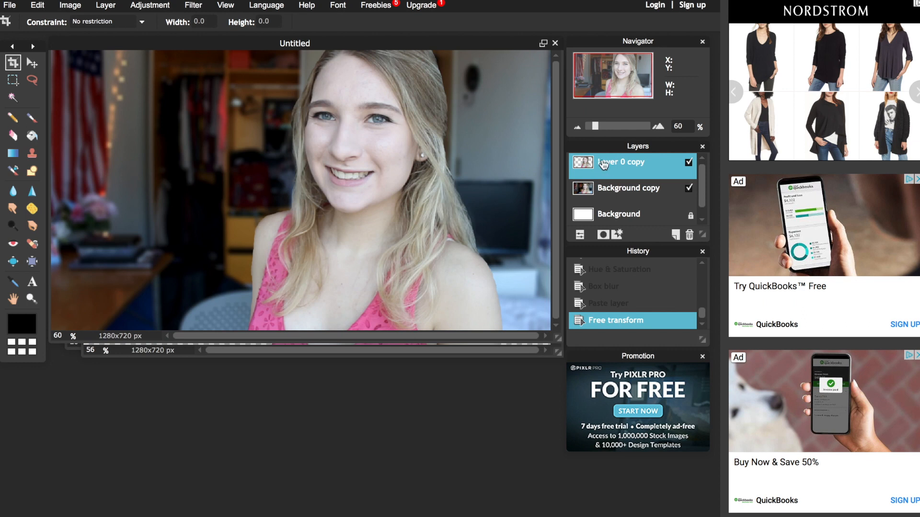
# Give the cutout layer a white outline via Layer styles.
pyautogui.rightClick(619, 163)
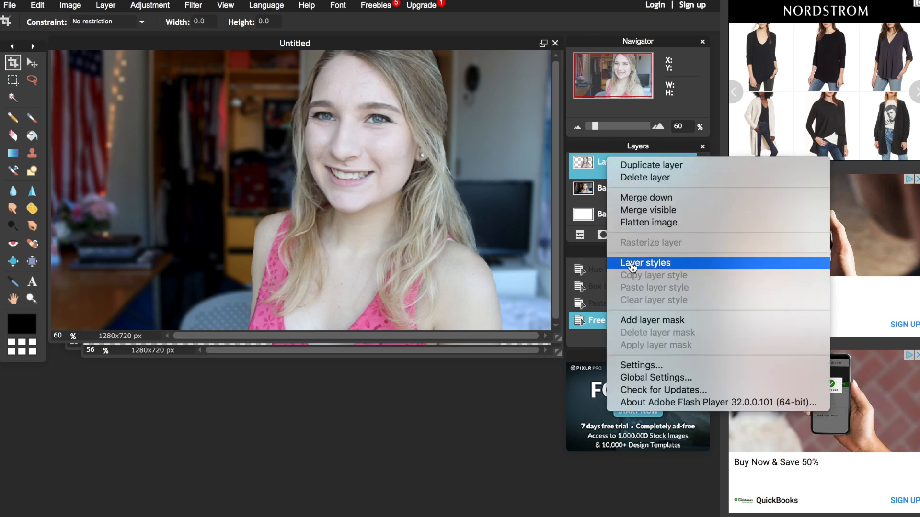
pyautogui.click(645, 262)
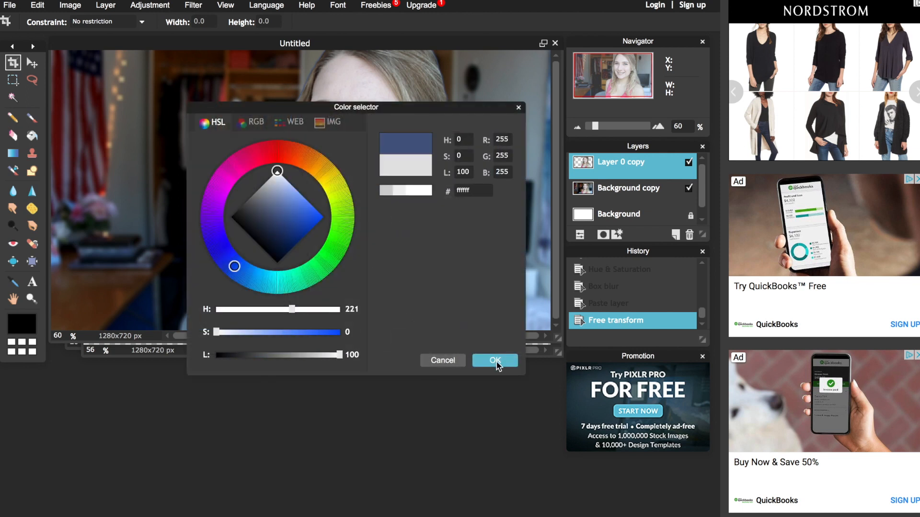
pyautogui.click(494, 360)
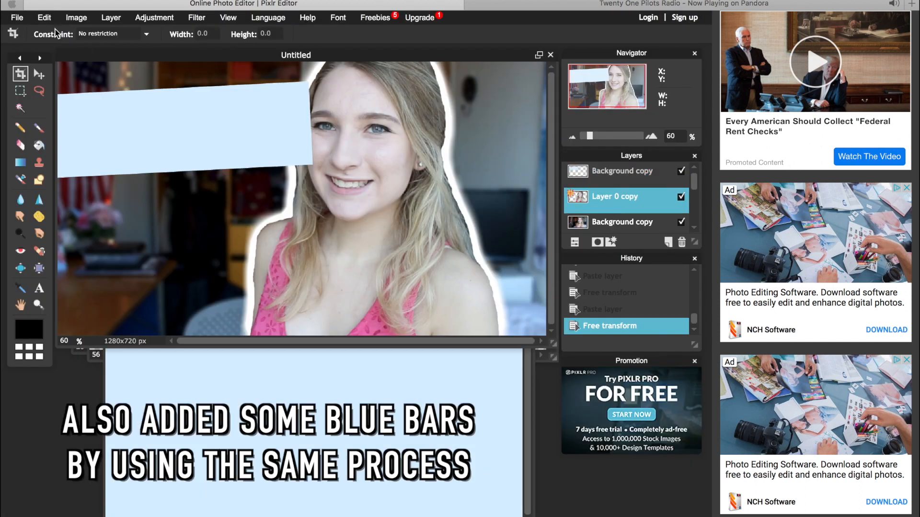
# Duplicate the blue bar layer to make a second bar lower down.
pyautogui.rightClick(612, 197)
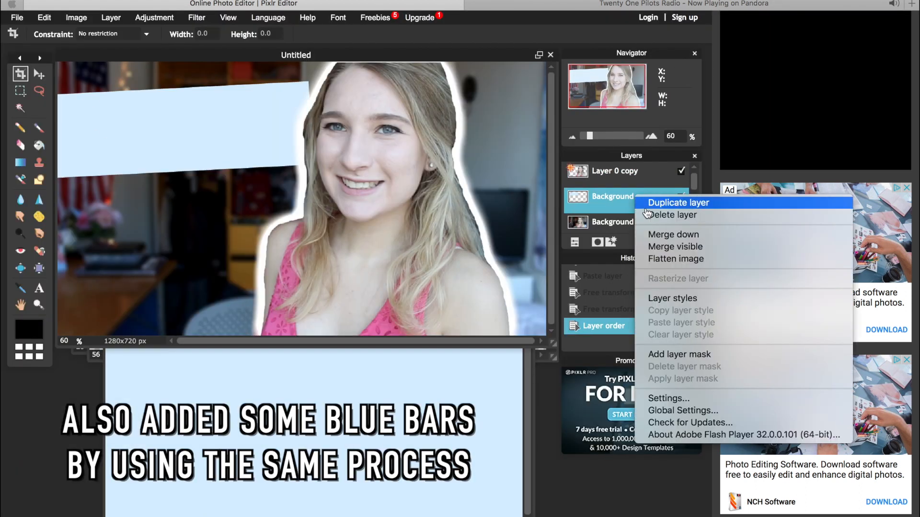
pyautogui.click(678, 202)
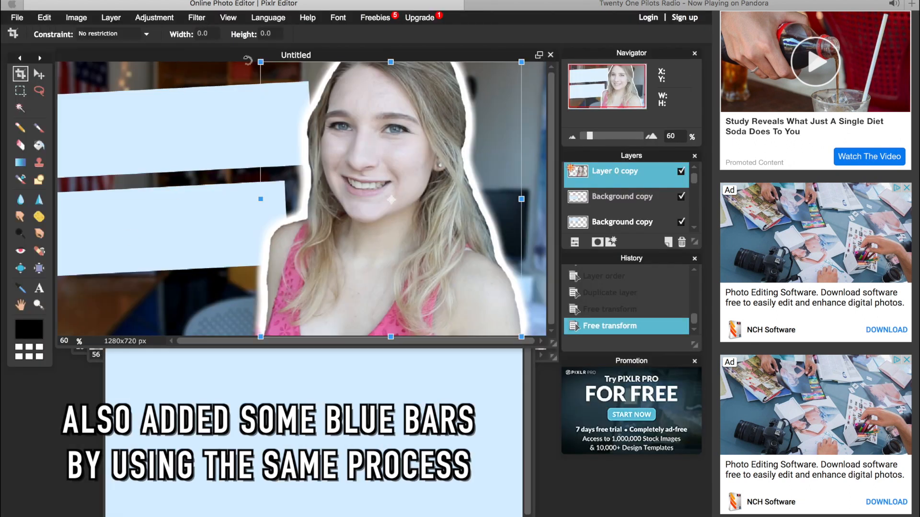
pyautogui.rightClick(622, 221)
pyautogui.write('Thum')
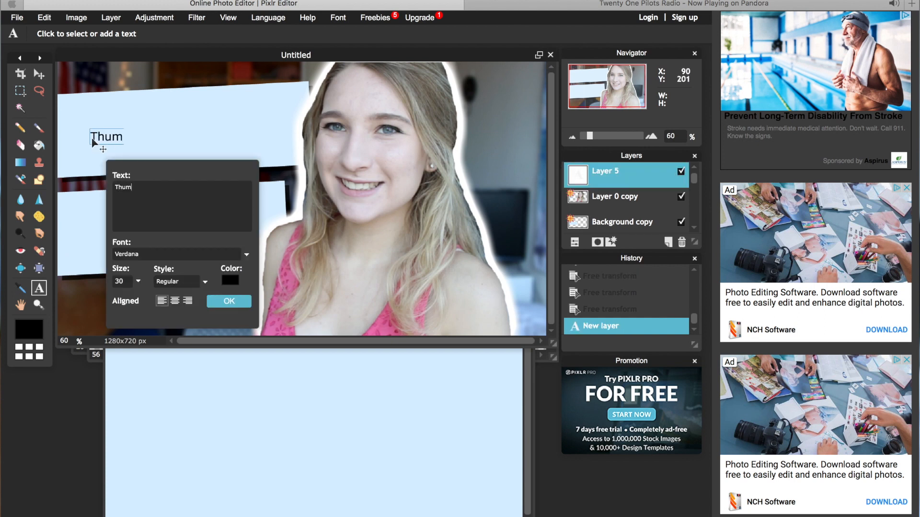
# Finish typing Thumbnail and set it in InaiMathi Bold at size 114.
pyautogui.write('bnail')
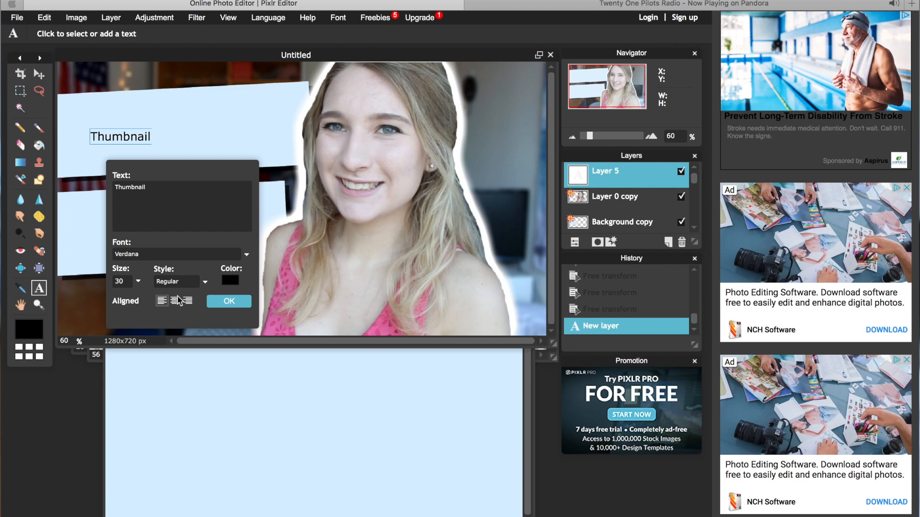
pyautogui.click(177, 282)
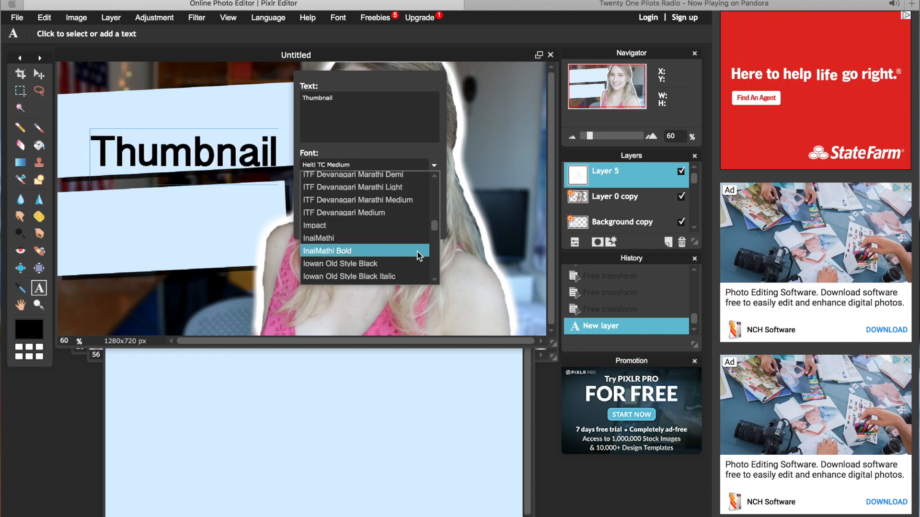
pyautogui.click(327, 250)
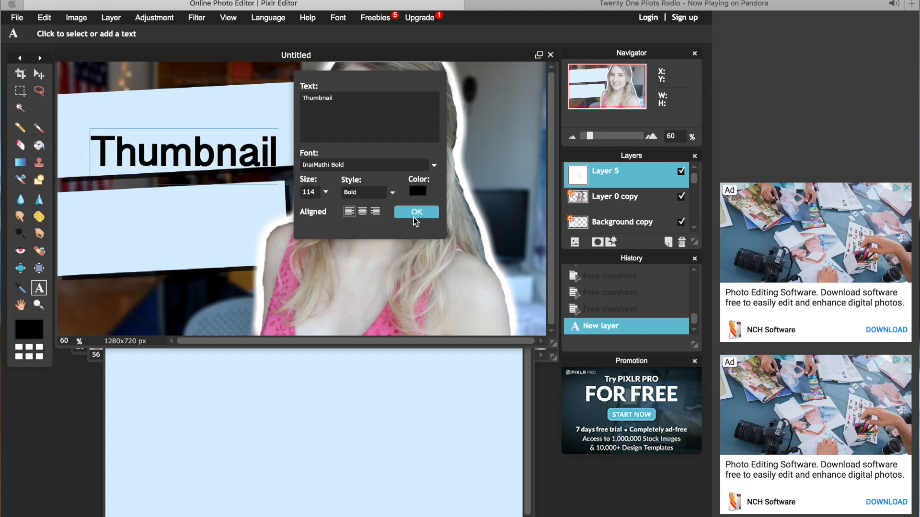
pyautogui.click(416, 212)
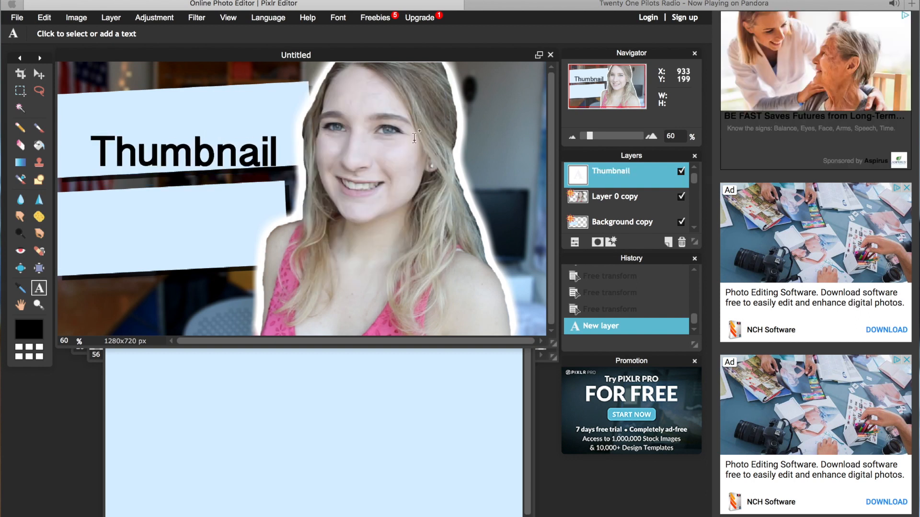
# Rasterize and tilt the Thumbnail text, add Tutorial text, and set JPEG quality to 100.
pyautogui.rightClick(610, 170)
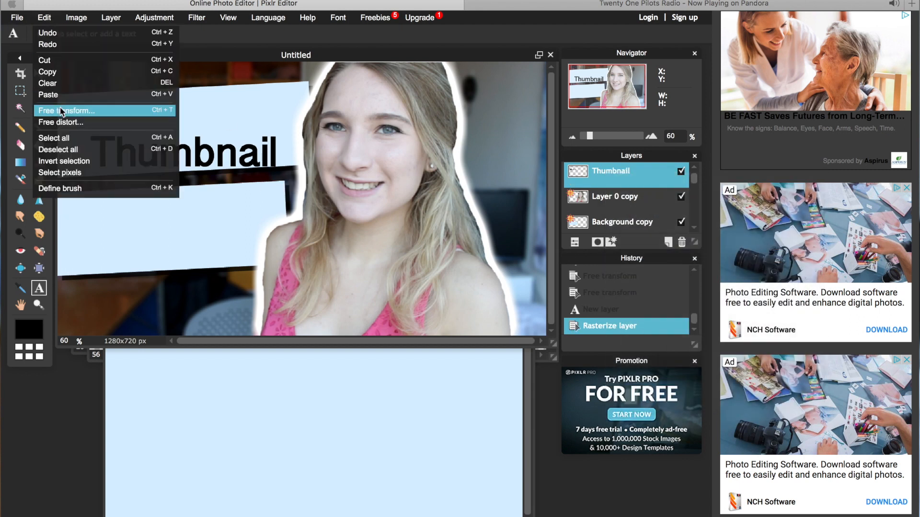
pyautogui.click(70, 111)
pyautogui.write('Tutorial')
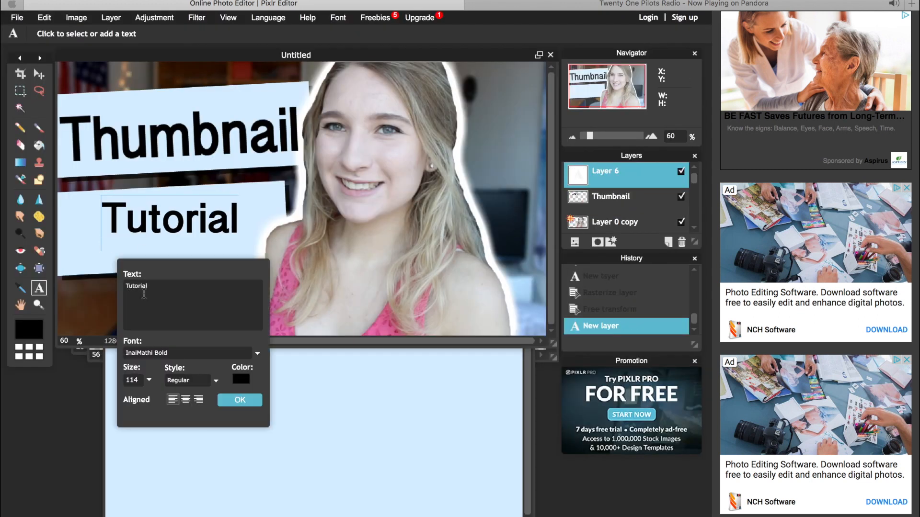
pyautogui.click(240, 400)
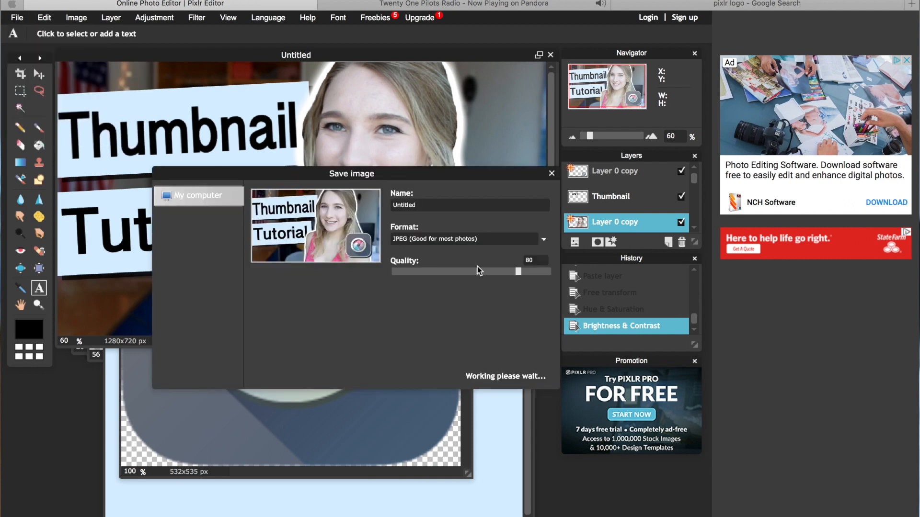
pyautogui.moveTo(516, 272); pyautogui.dragTo(550, 271)
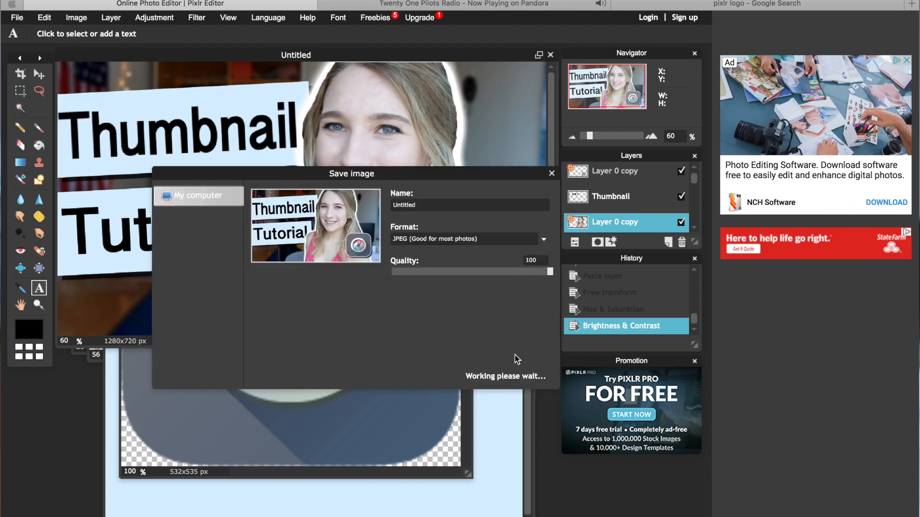